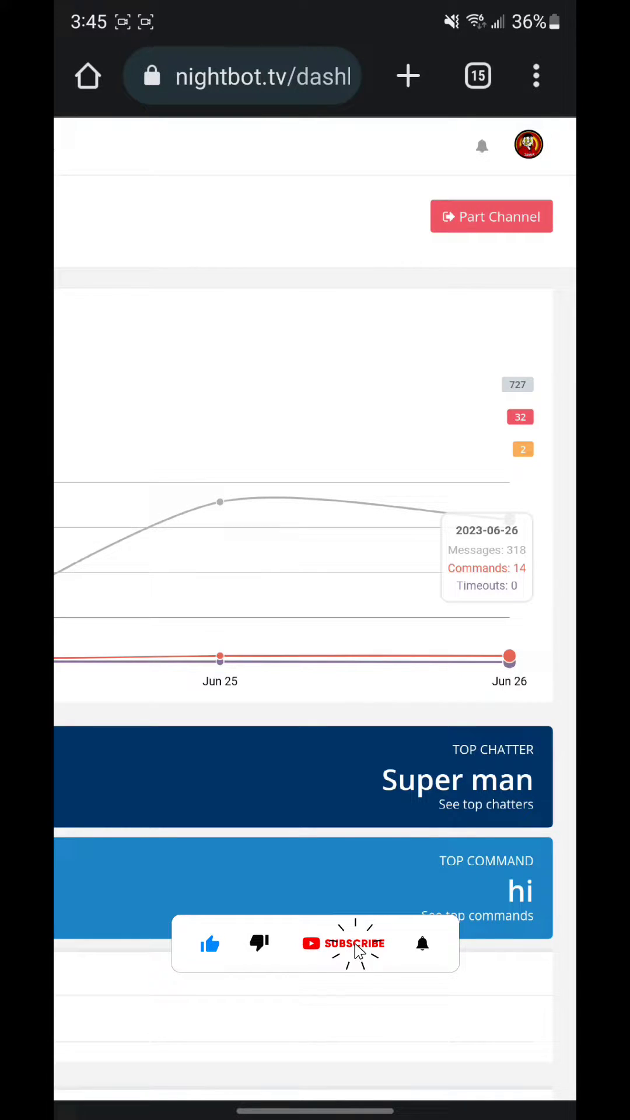
# Bring the sidebar menu with Commands, Timers and Integrations into view
pyautogui.click(350, 943)
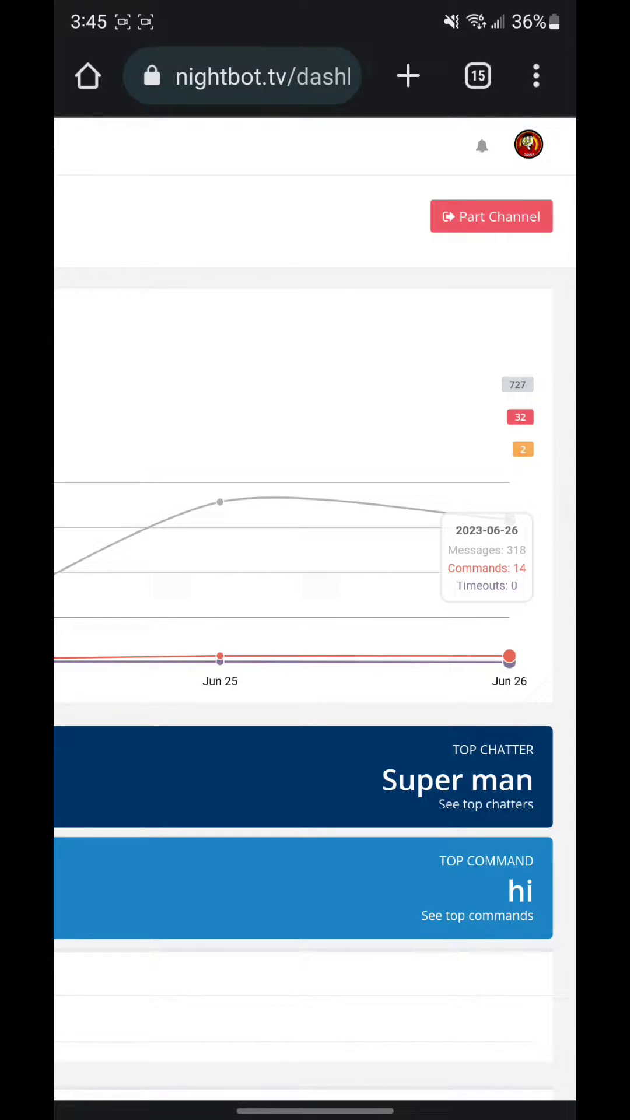
pyautogui.click(303, 144)
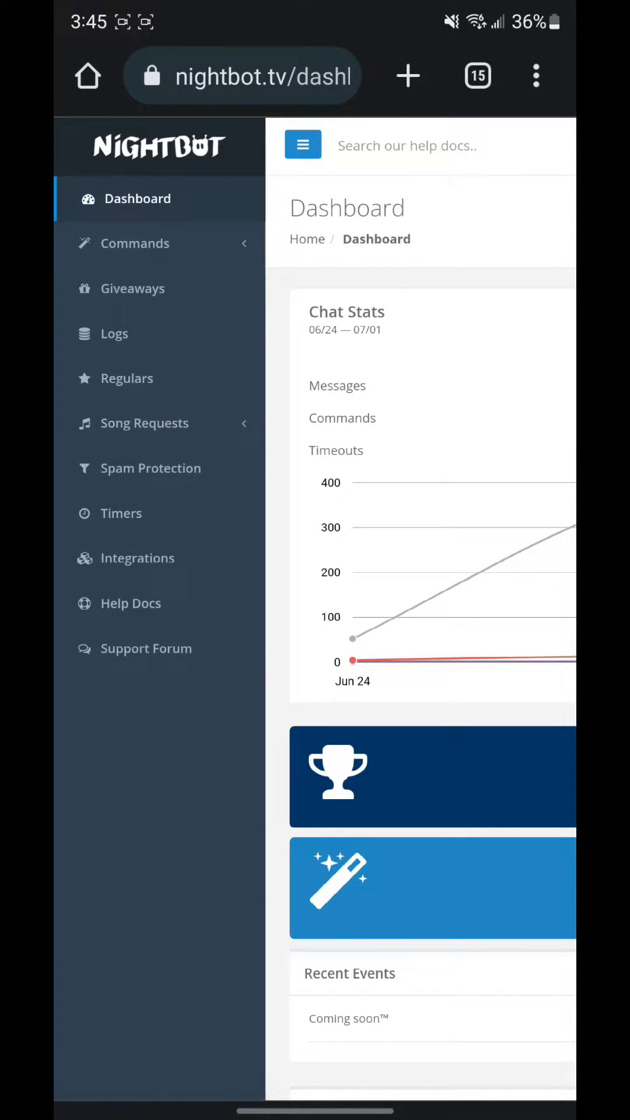
# Open the Custom commands section to reach the new command form
pyautogui.click(136, 243)
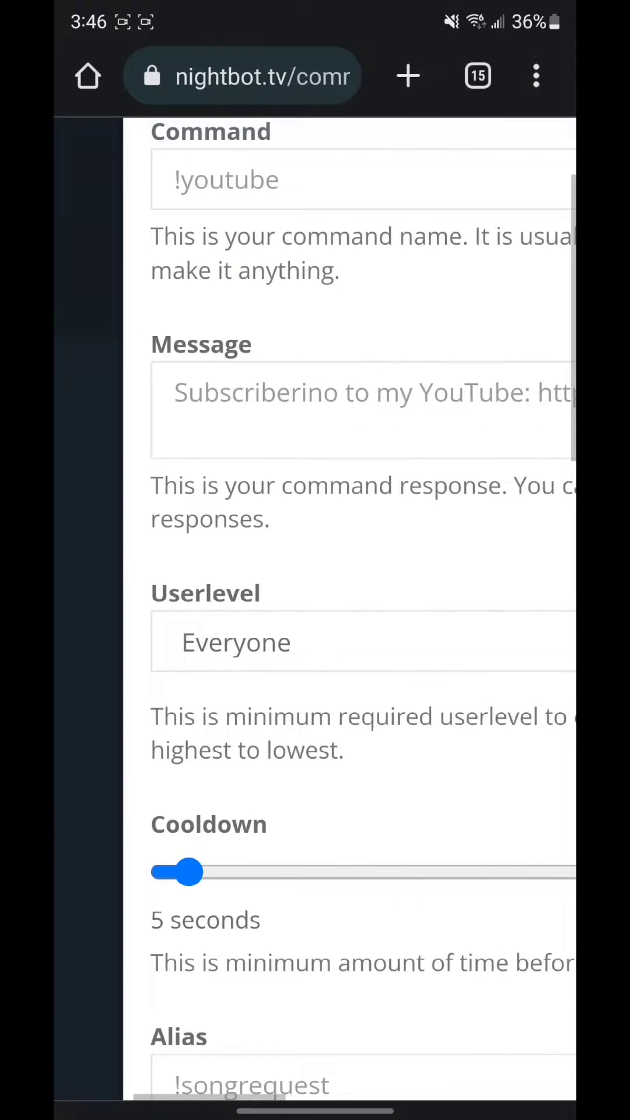
# Name the command 'I subscribed' and begin its message with '$('
pyautogui.click(322, 179)
pyautogui.write('I subscribed')
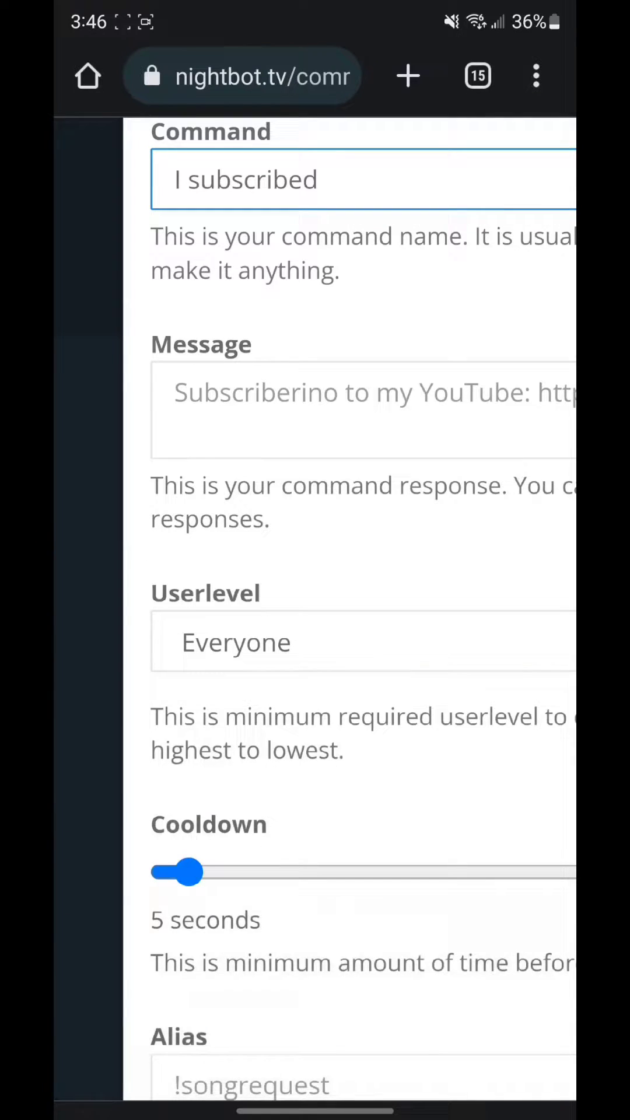
pyautogui.click(357, 410)
pyautogui.write('$(')
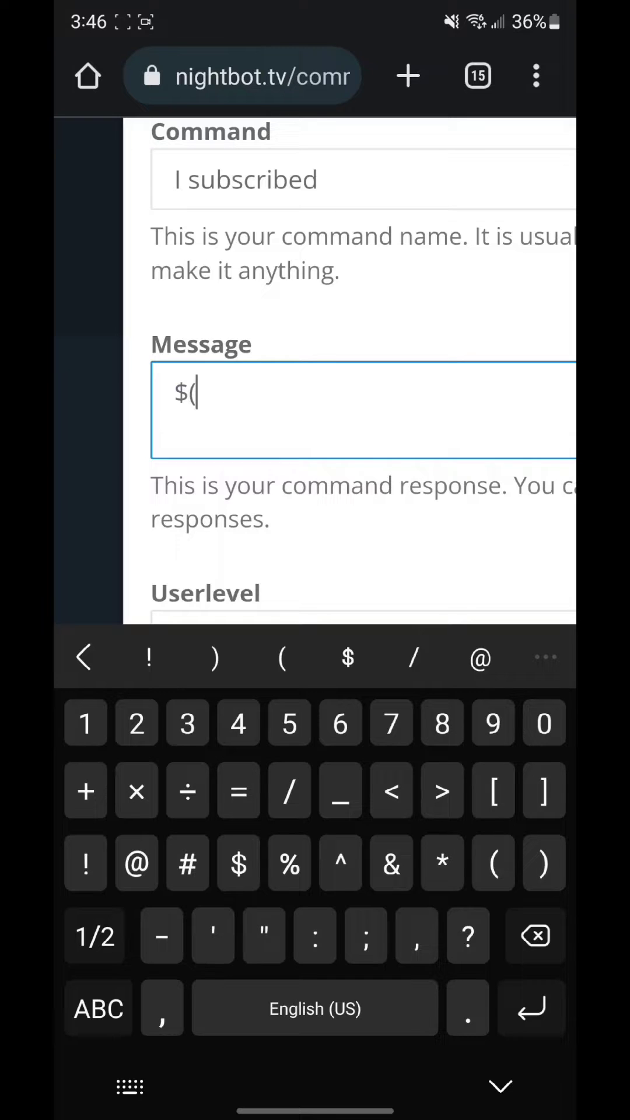
# Complete the message as '$(touser) thanks for subscribing and being a part of the Diaper Gang!'
pyautogui.click(98, 1008)
pyautogui.write('touser')
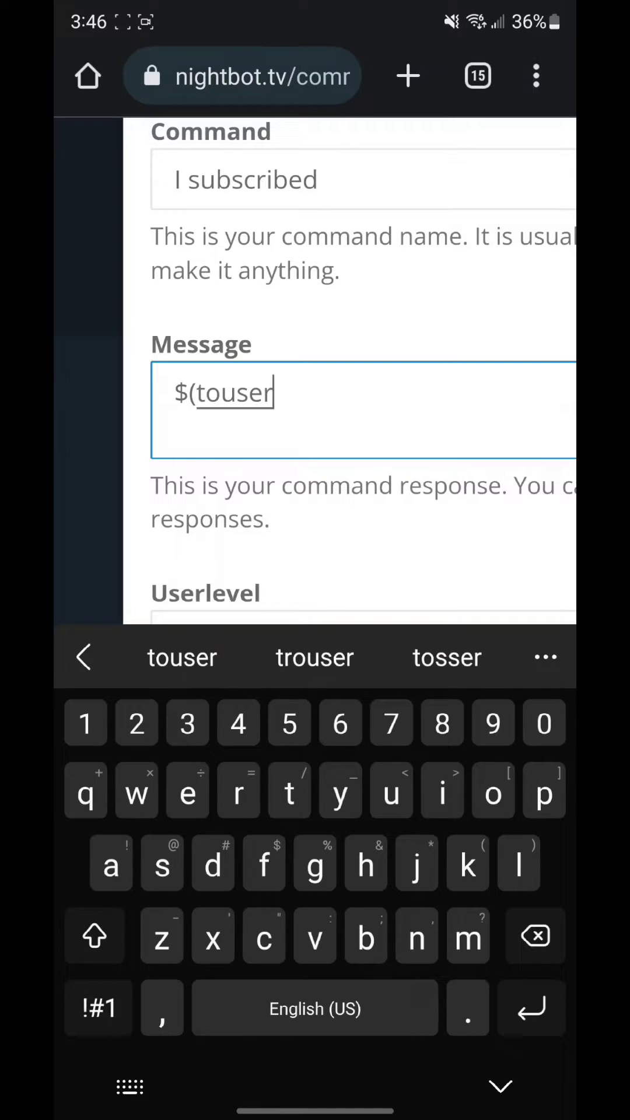
pyautogui.write(')')
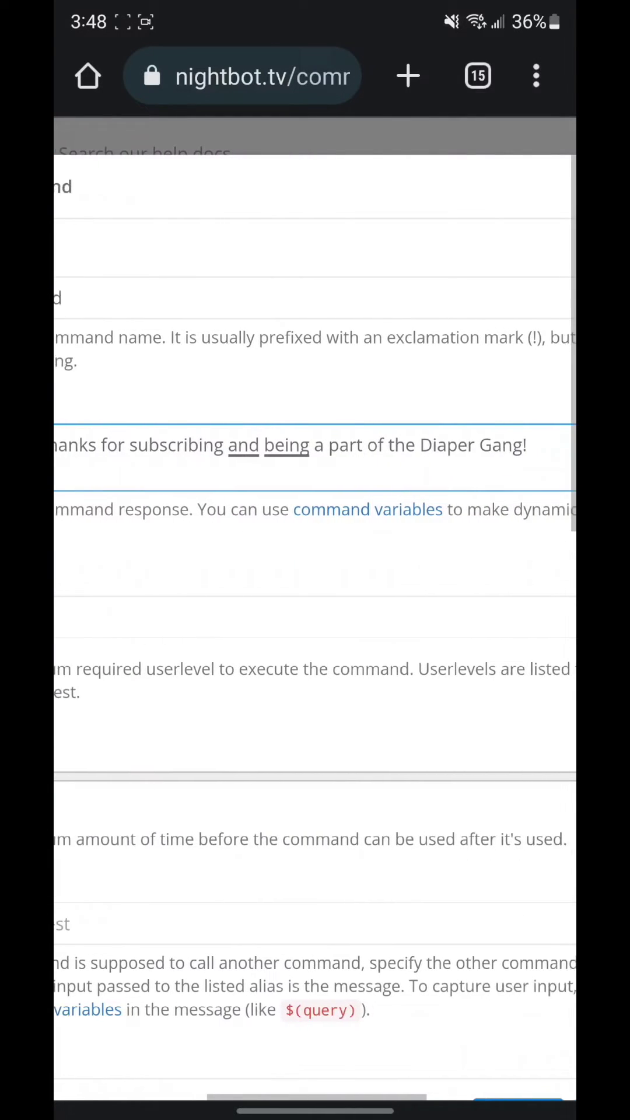
pyautogui.scroll(3)
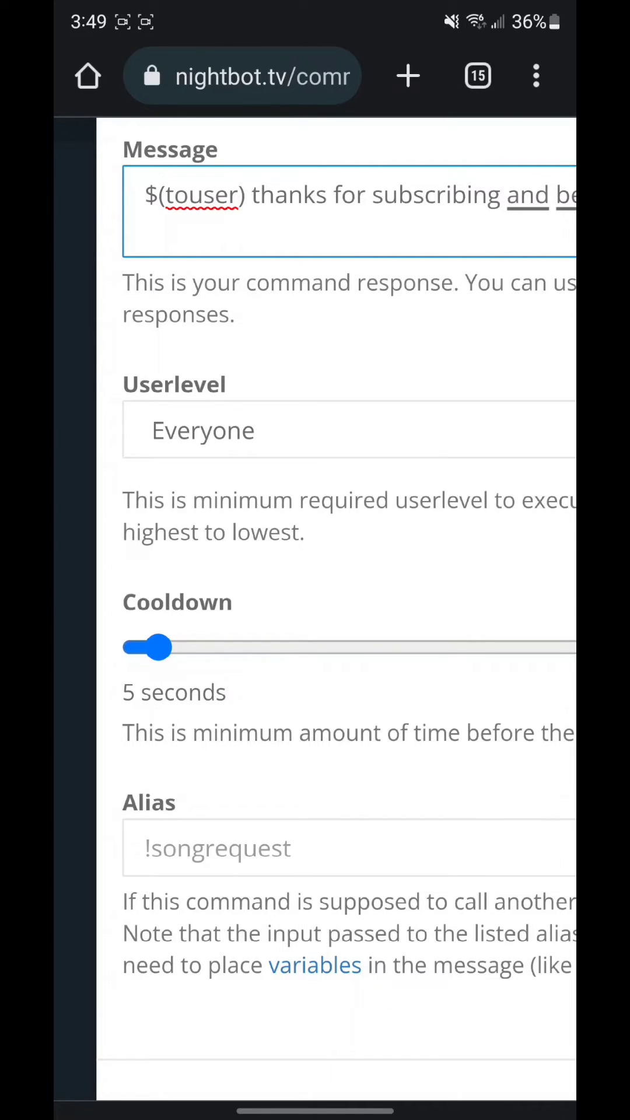
# Scroll down and submit the 'i subscribed' command, adding it to Channel Commands
pyautogui.scroll(-3)
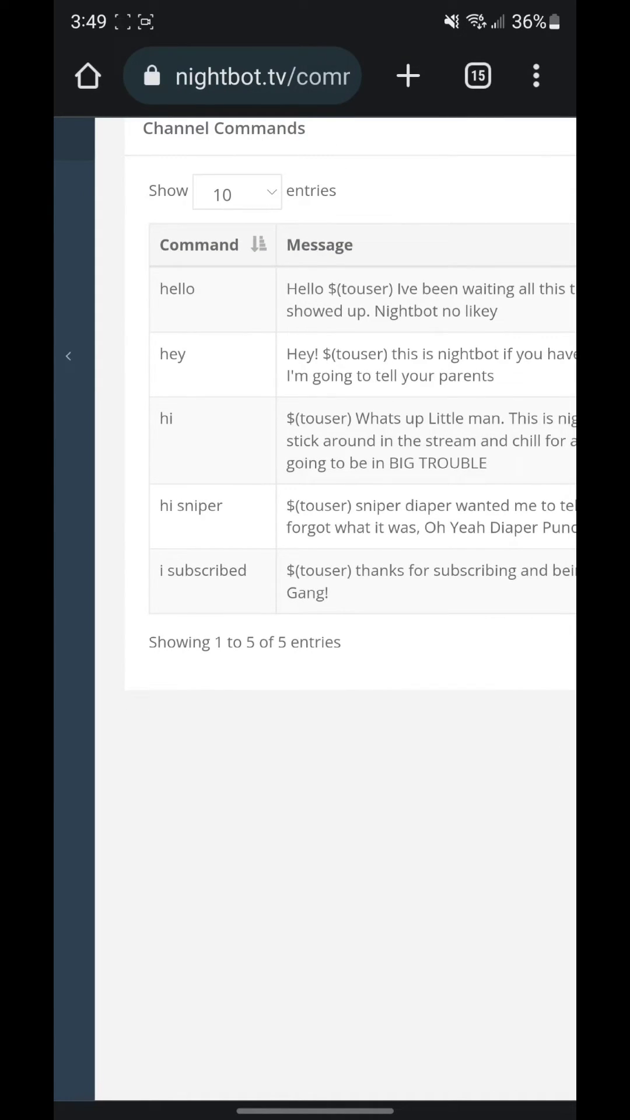
pyautogui.click(68, 355)
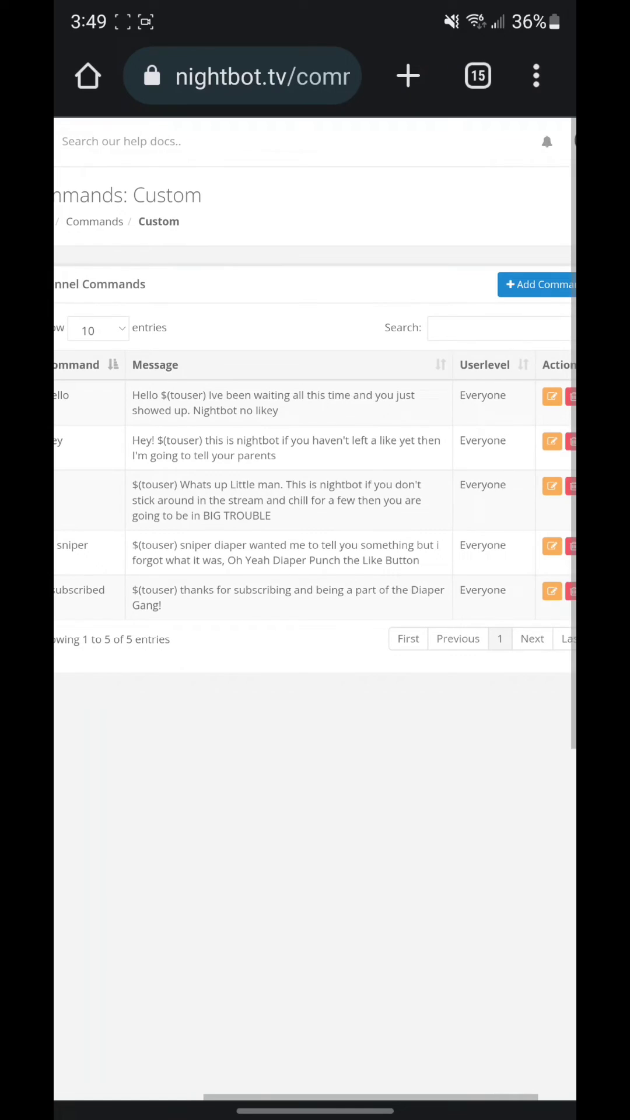
pyautogui.hscroll(3)
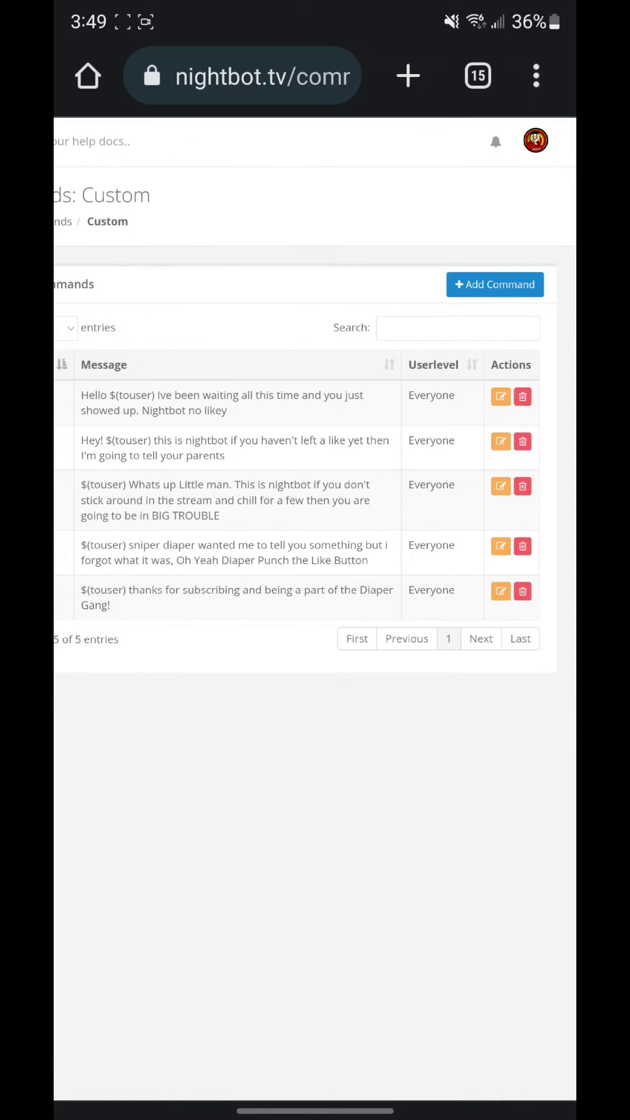